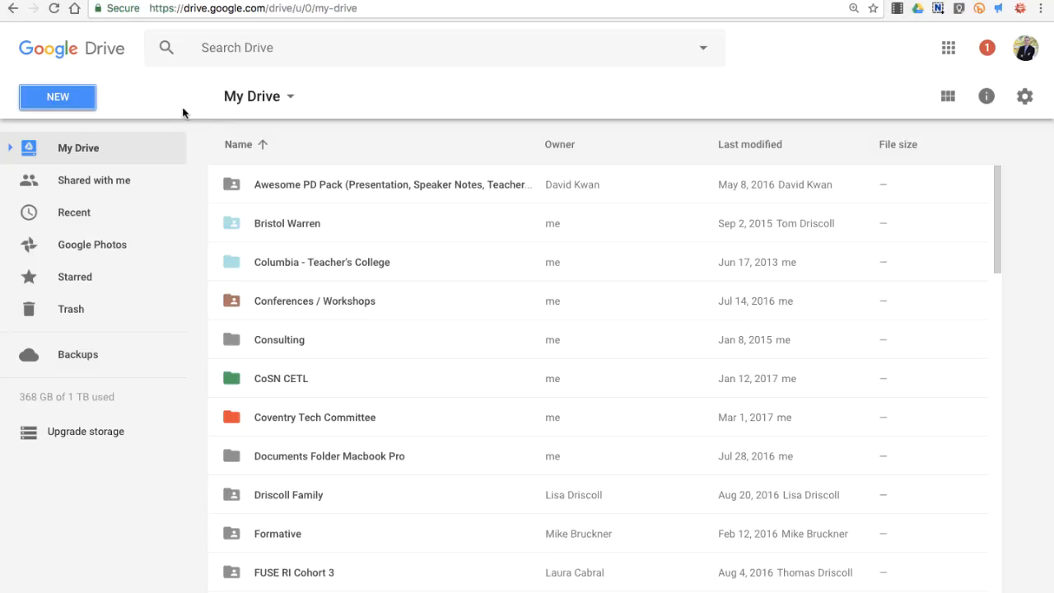
- Open Google Drive's New menu to reveal creation options including Google Forms
left_click(57, 96)
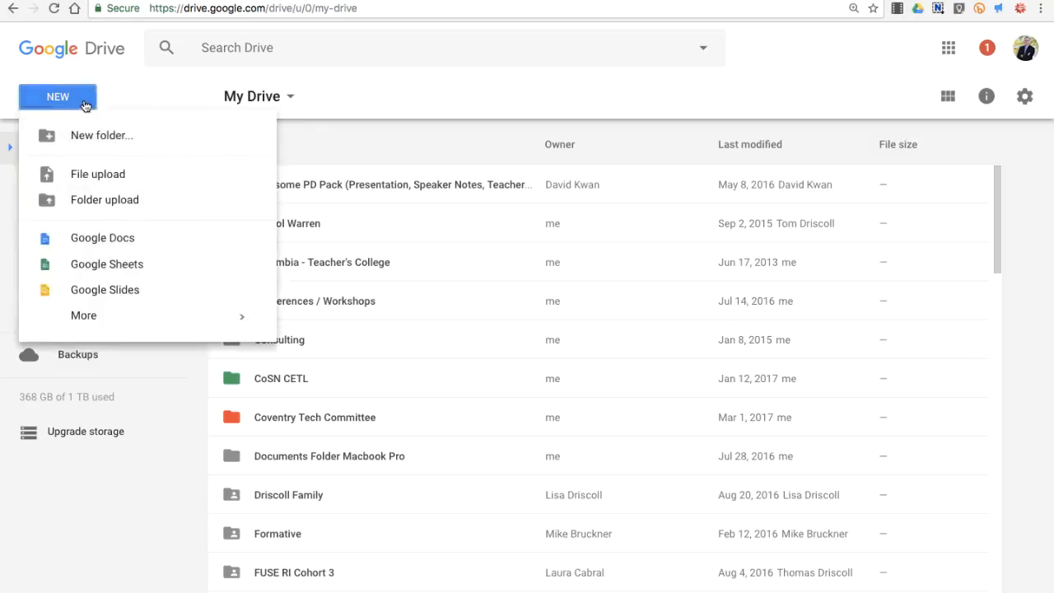
mouse_move(162, 222)
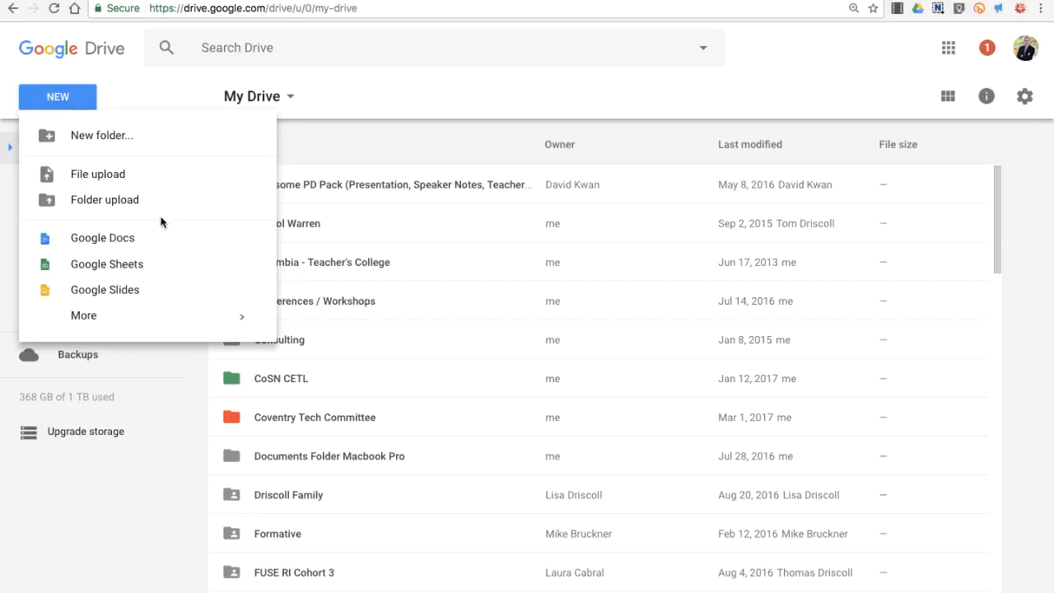
mouse_move(179, 294)
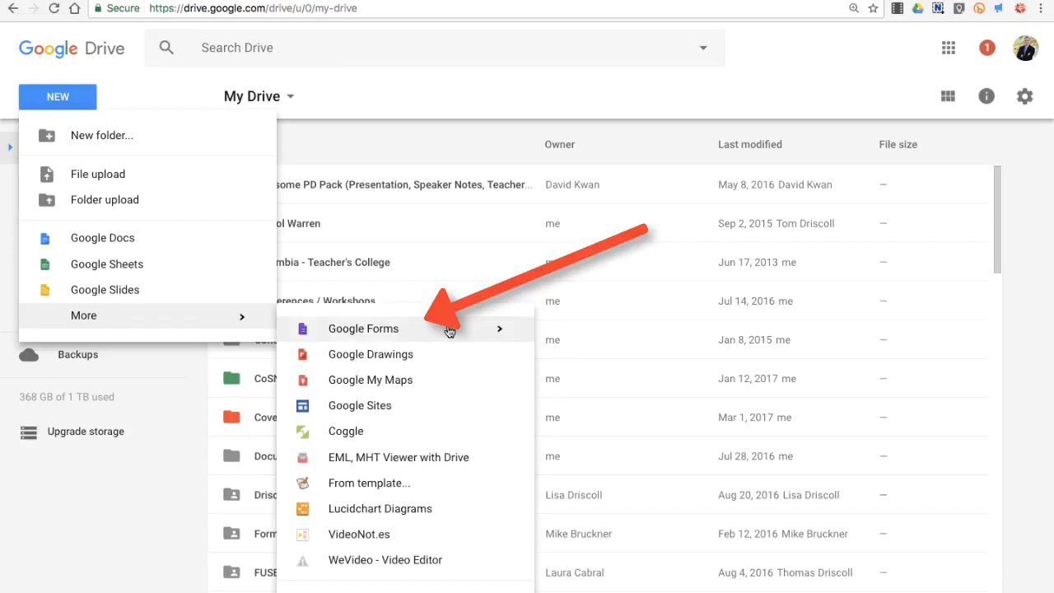
mouse_move(416, 329)
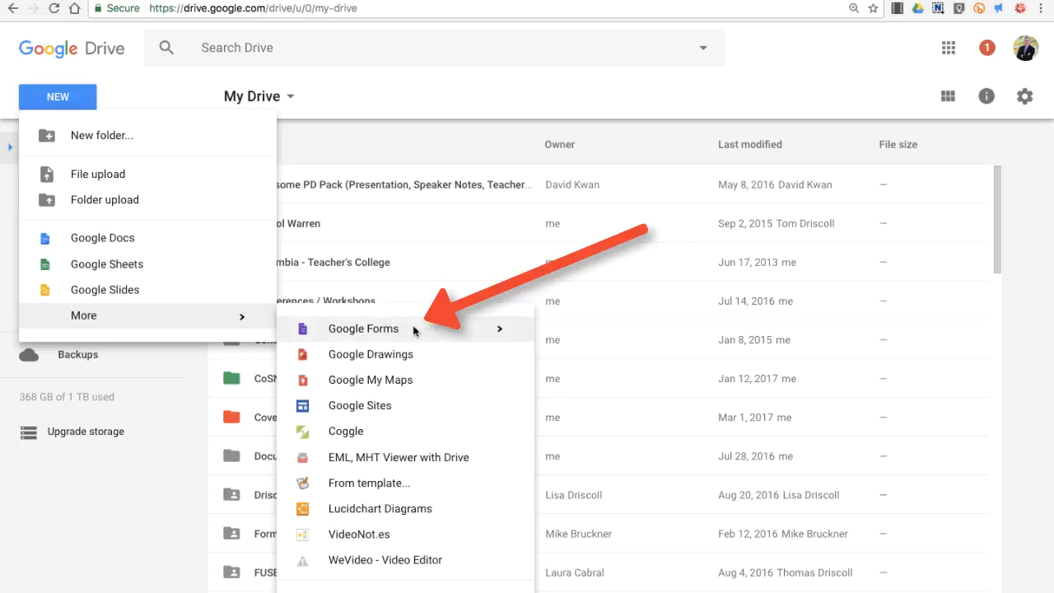
- Create a blank Google Form and title it 'Sample Form'
left_click(363, 328)
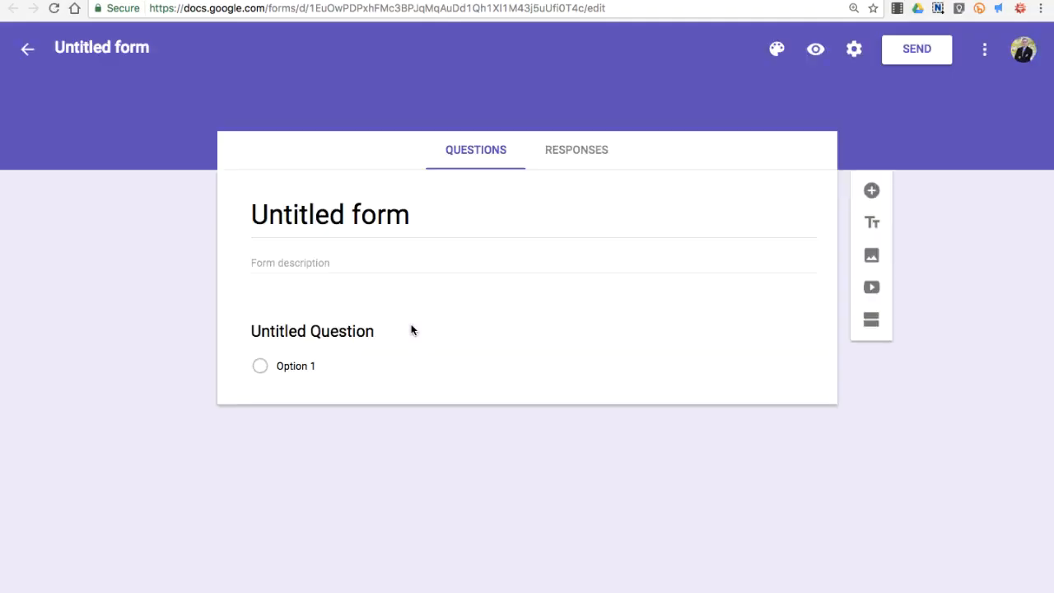
left_click(312, 331)
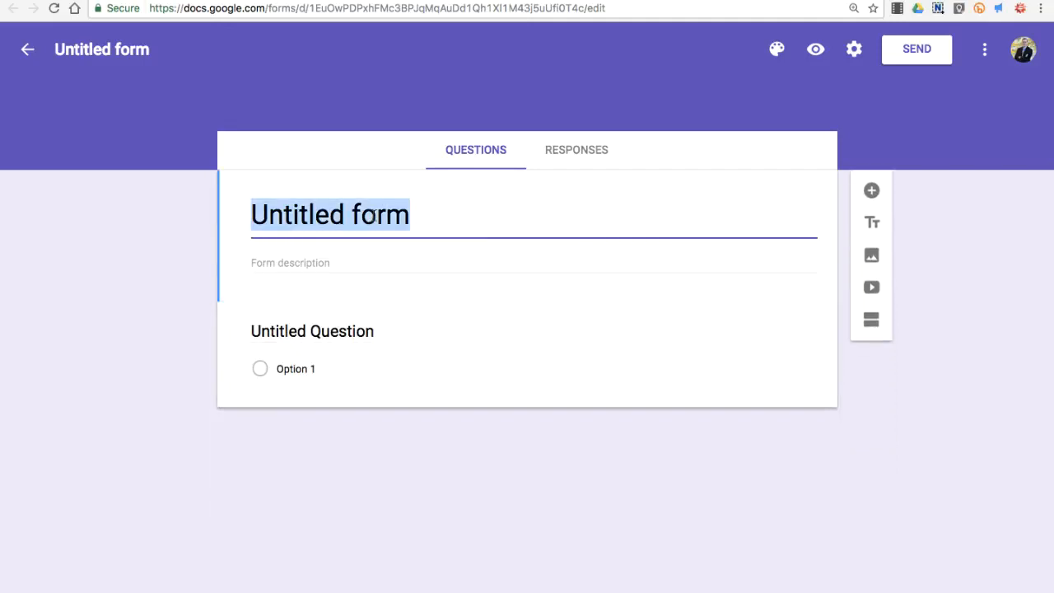
type("Sample Form")
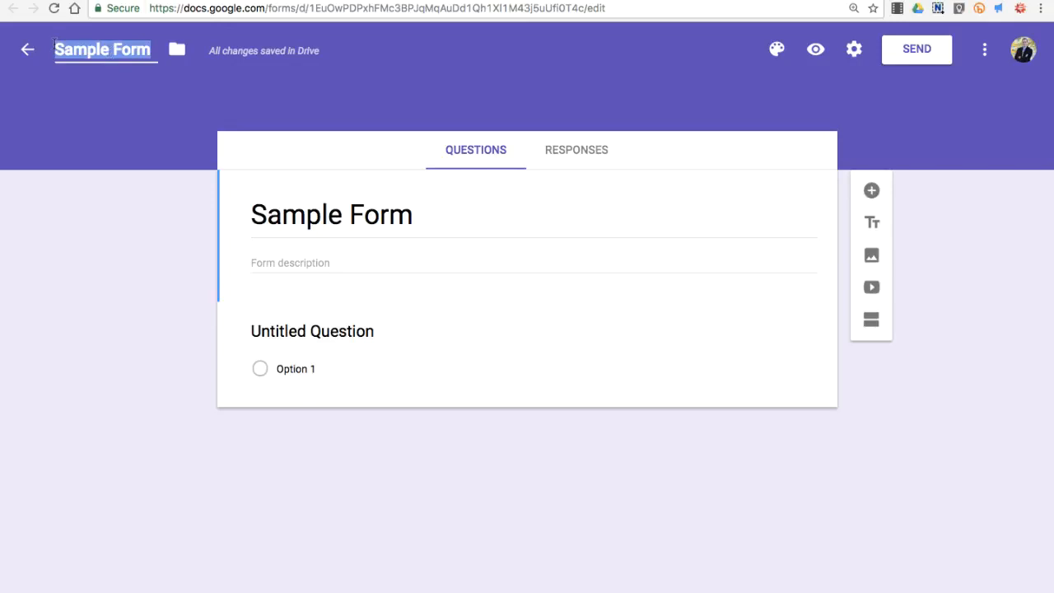
left_click(136, 121)
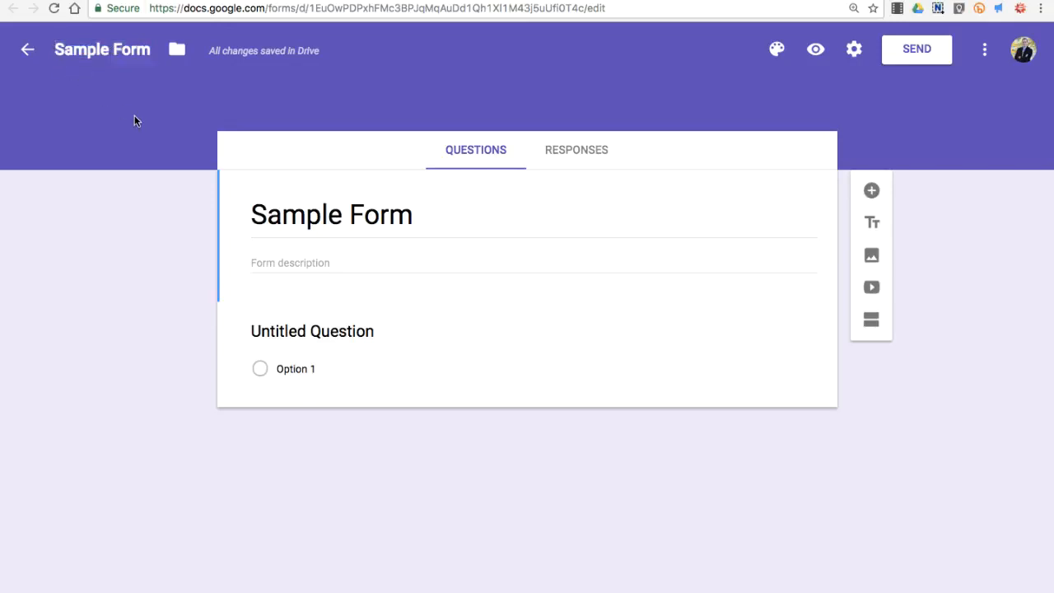
left_click(871, 190)
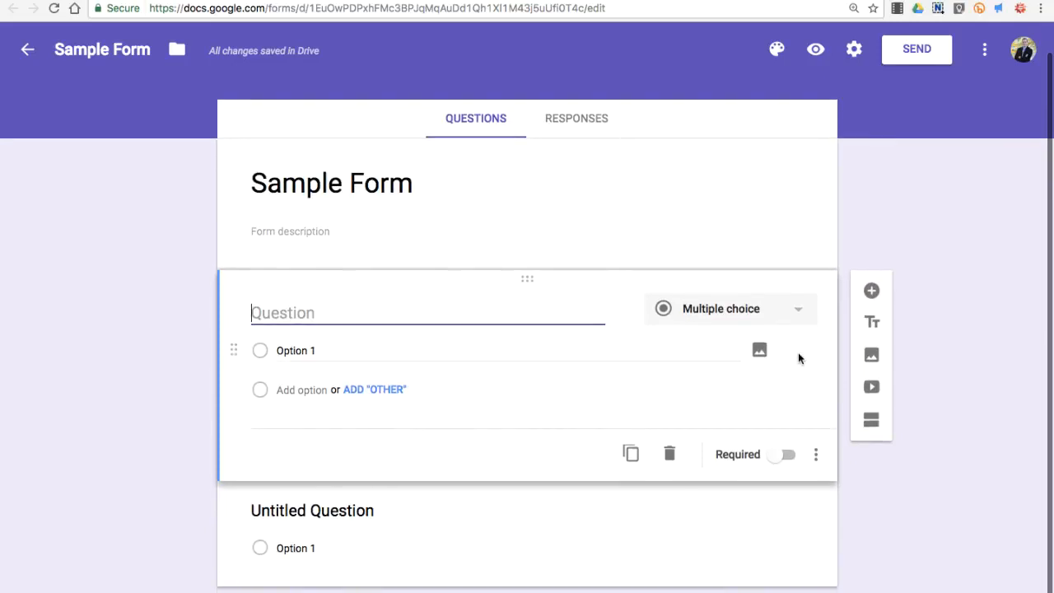
mouse_move(757, 315)
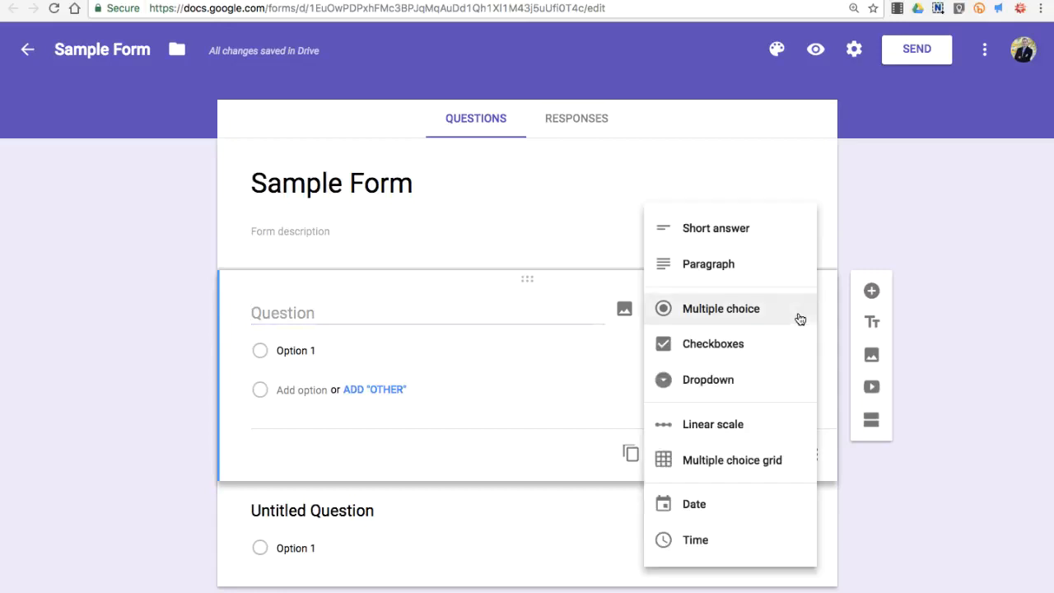
mouse_move(782, 339)
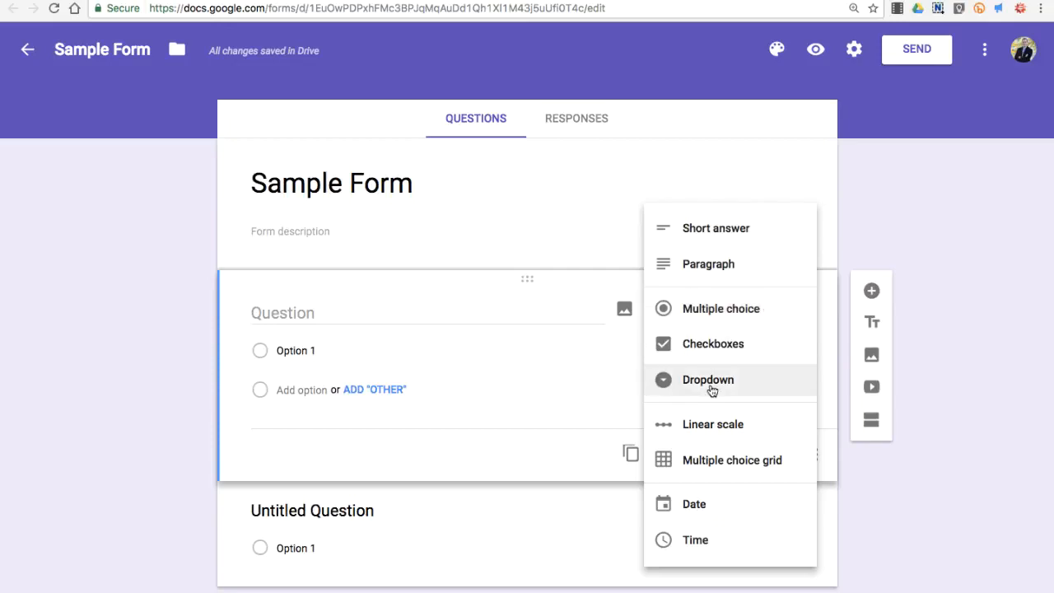
mouse_move(749, 351)
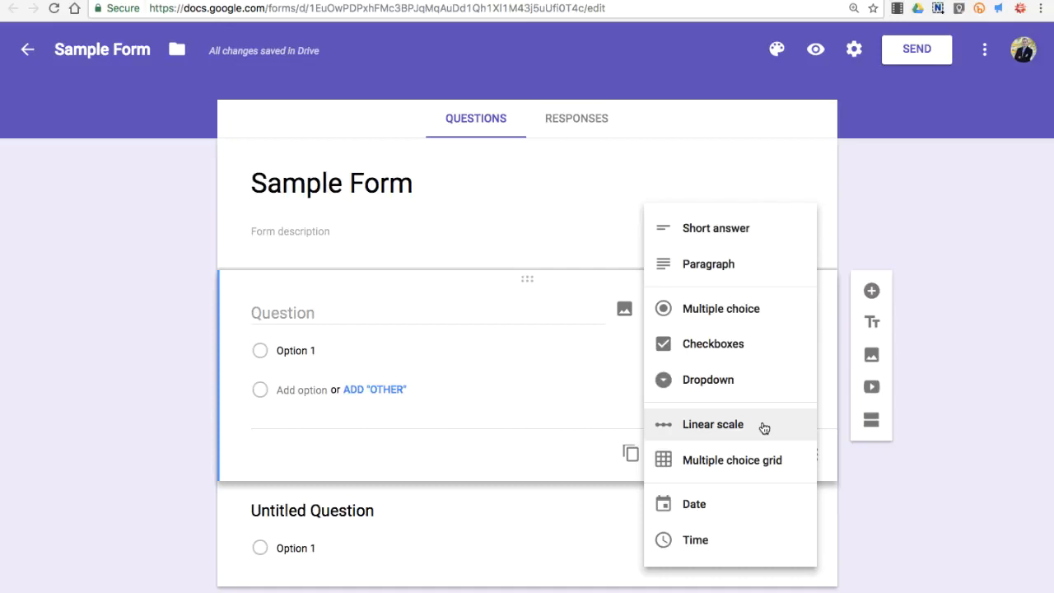
mouse_move(746, 461)
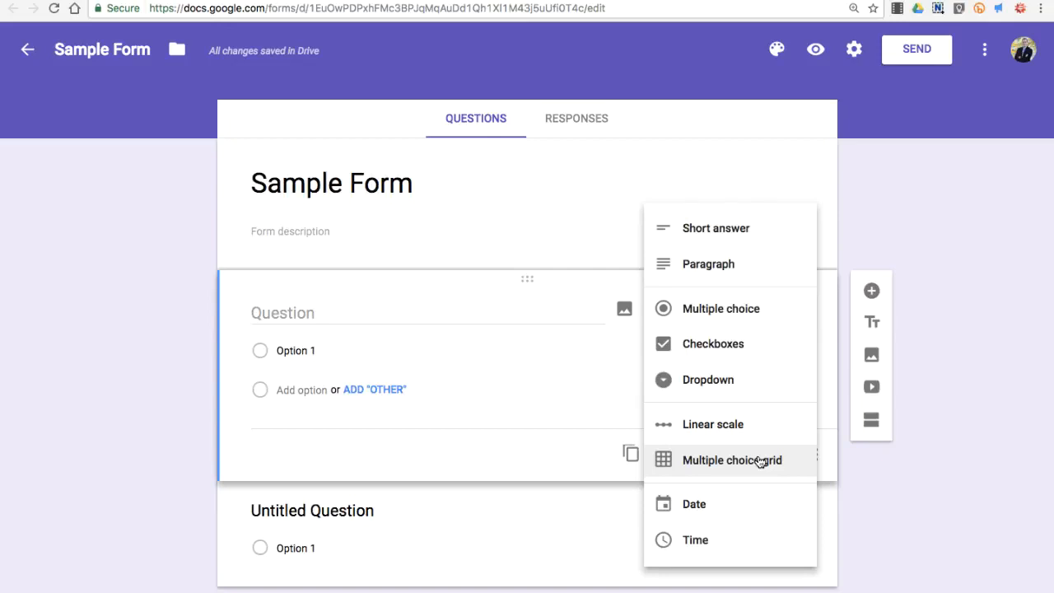
mouse_move(743, 464)
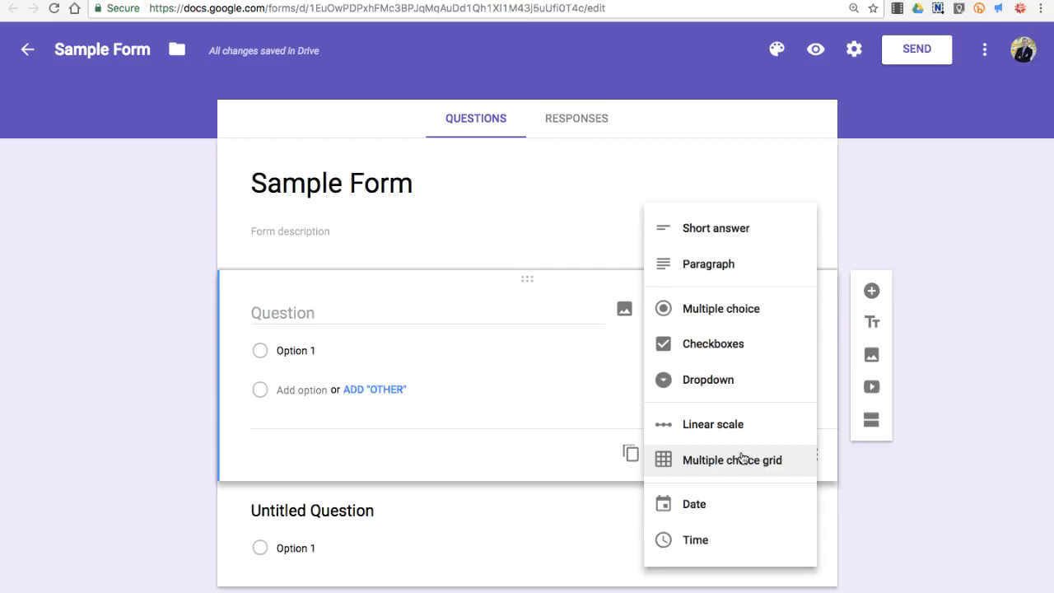
mouse_move(724, 469)
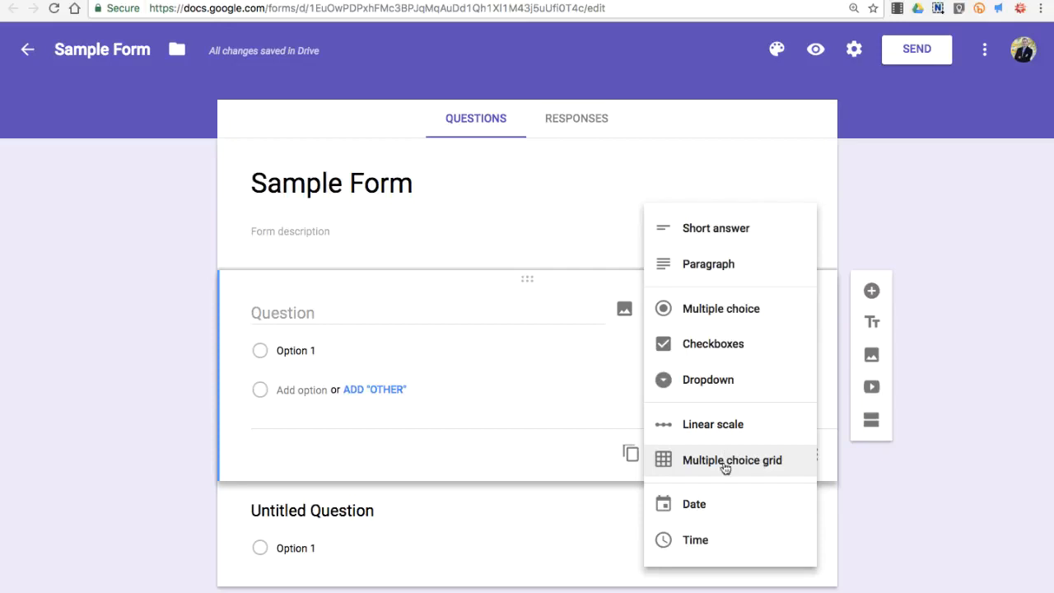
mouse_move(743, 509)
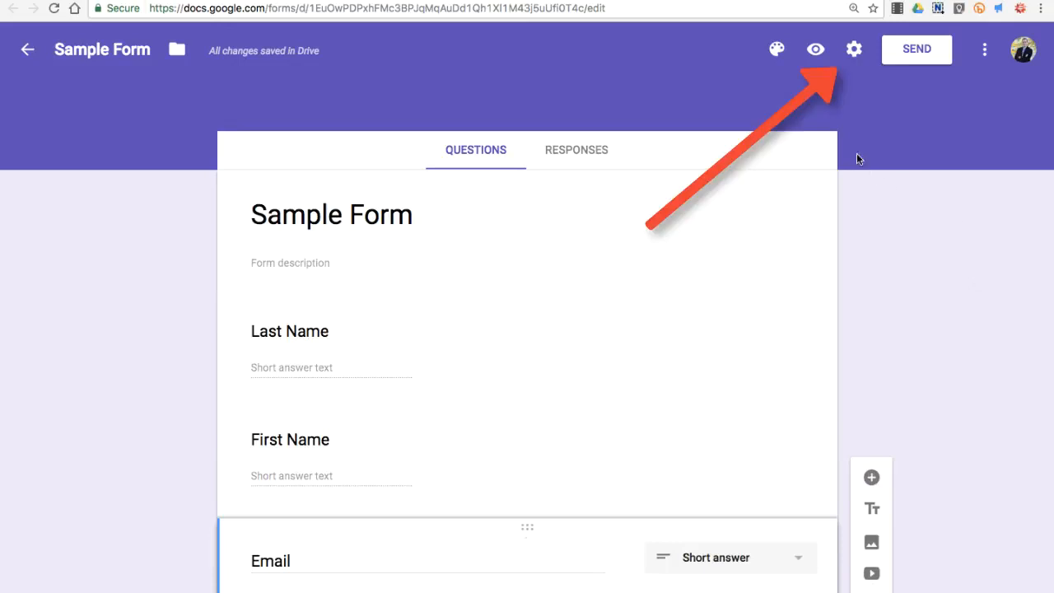
mouse_move(853, 50)
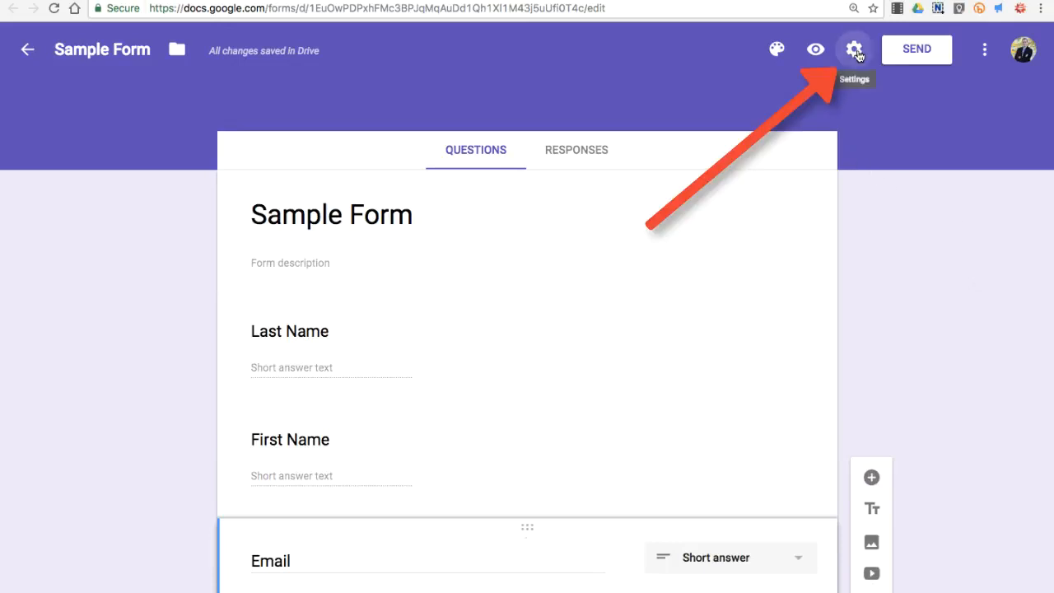
- Turn on email collection, response receipts, and one-response limit in Settings, then save
left_click(851, 49)
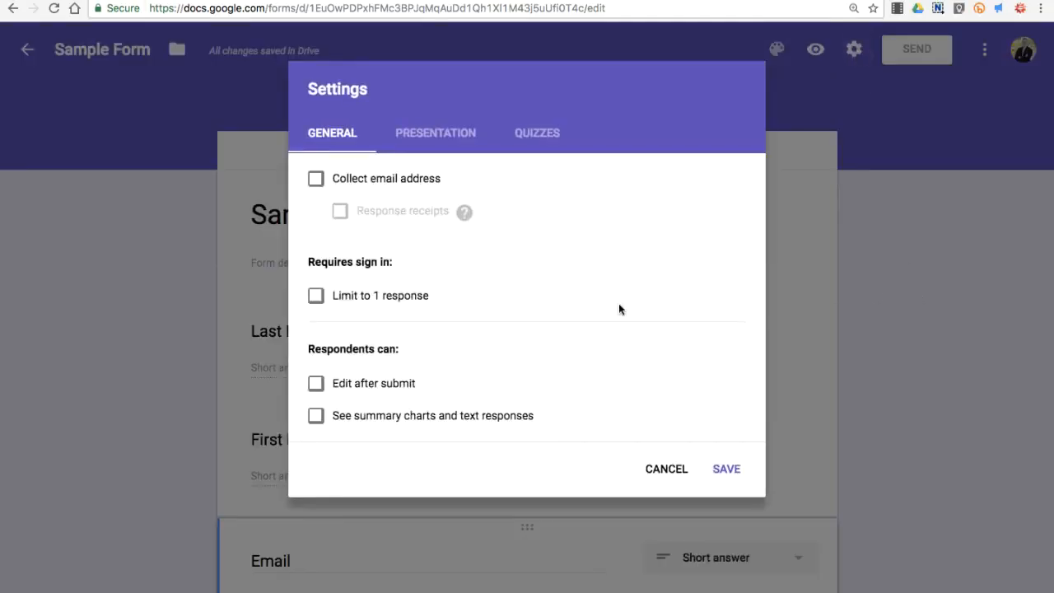
mouse_move(327, 190)
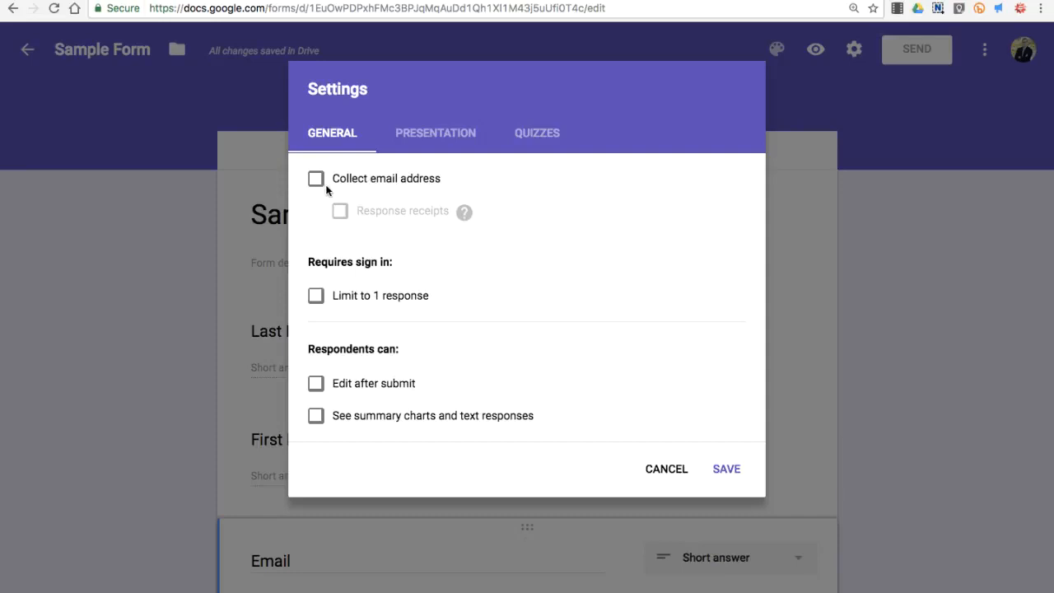
left_click(315, 178)
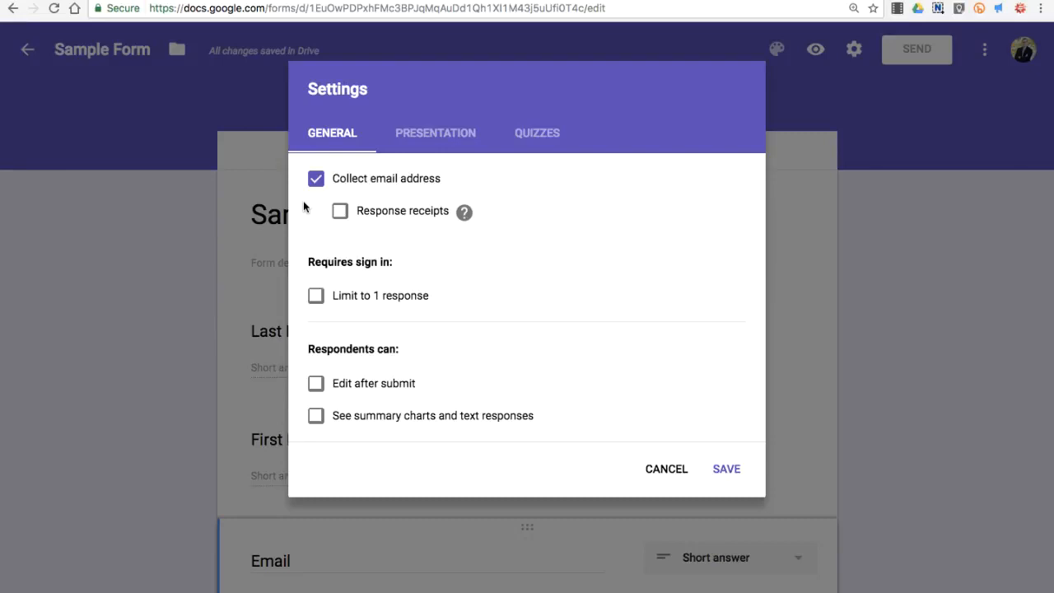
left_click(340, 211)
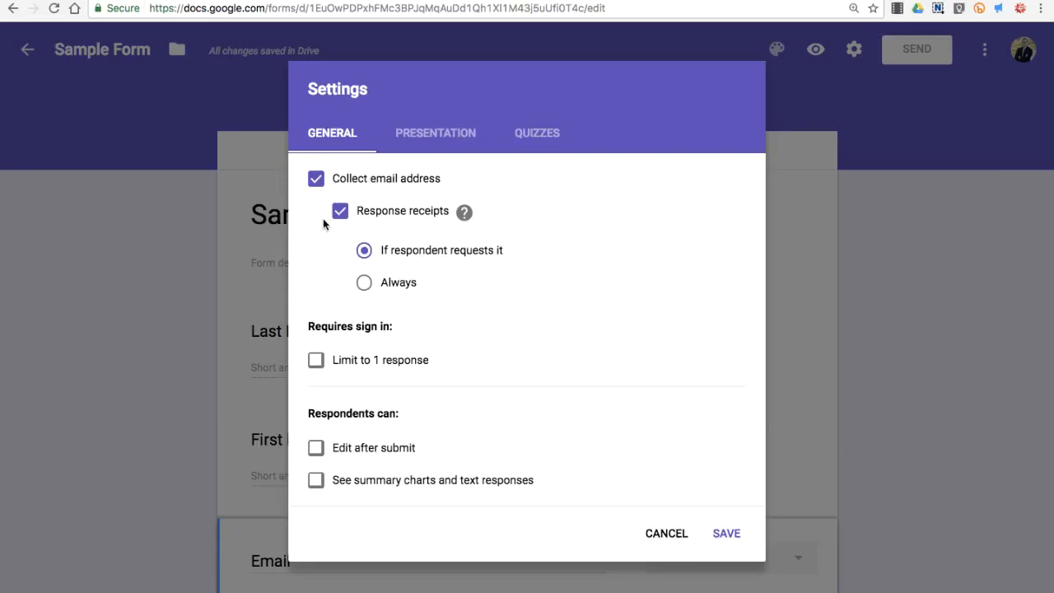
mouse_move(638, 283)
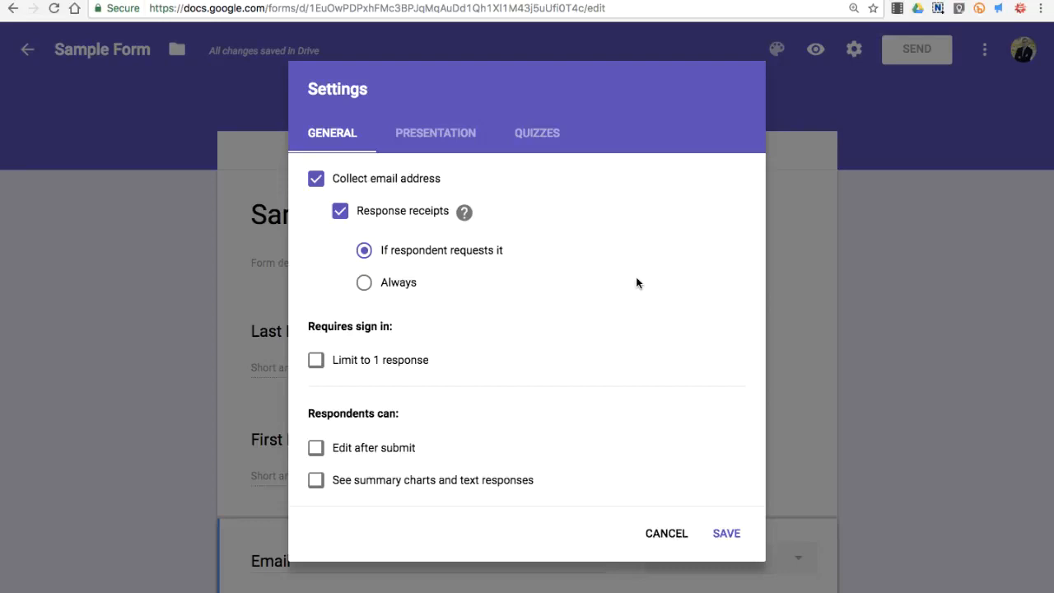
mouse_move(470, 338)
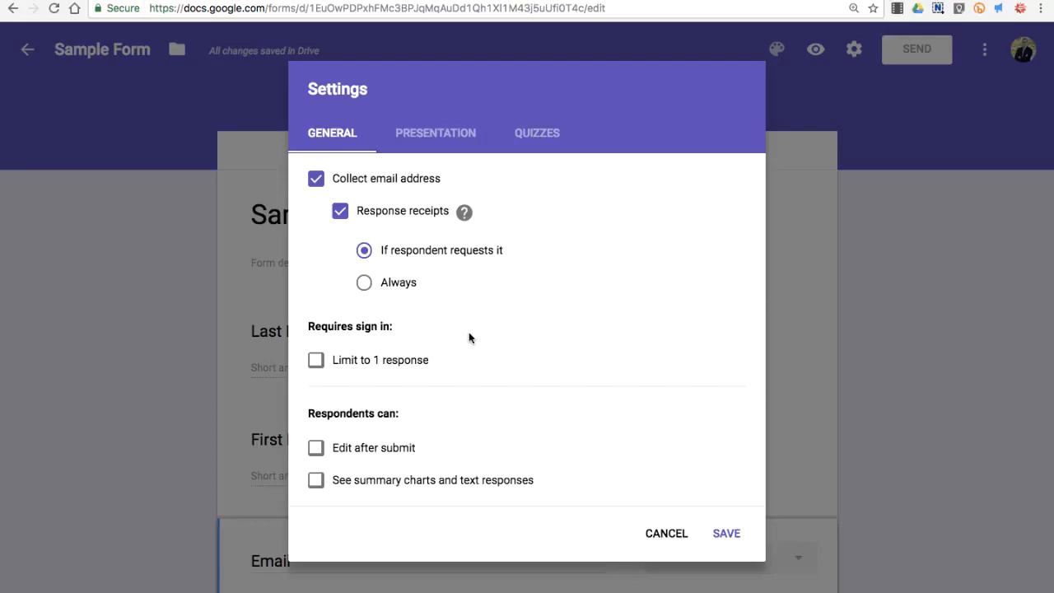
left_click(315, 360)
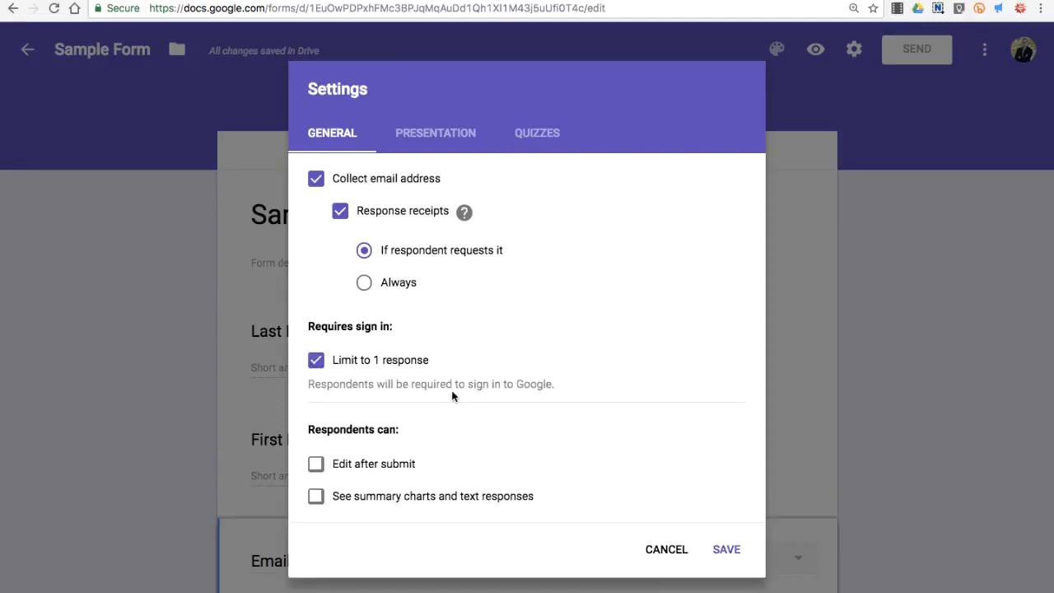
mouse_move(424, 445)
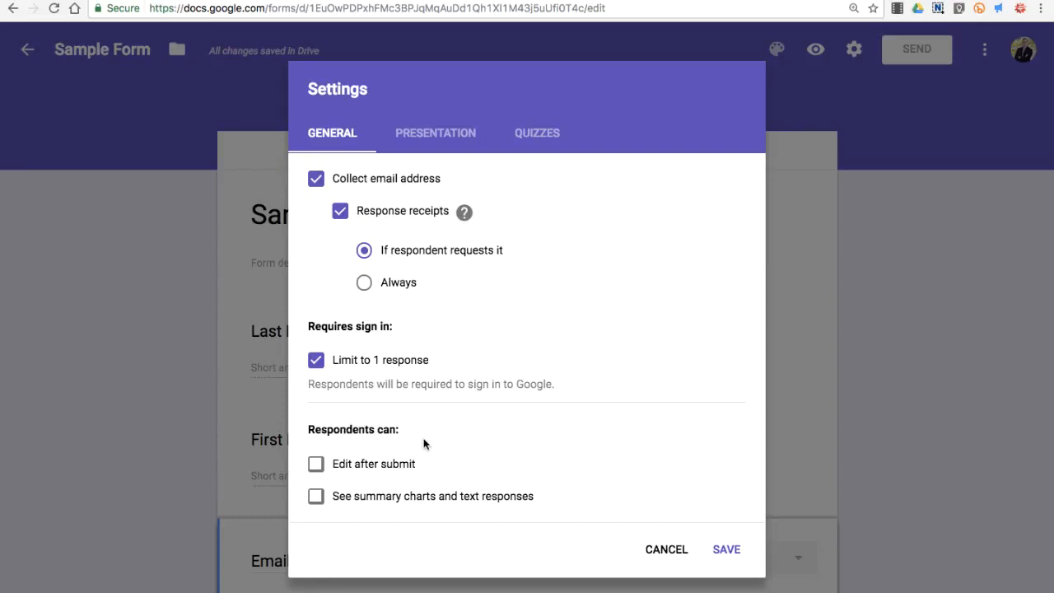
mouse_move(329, 453)
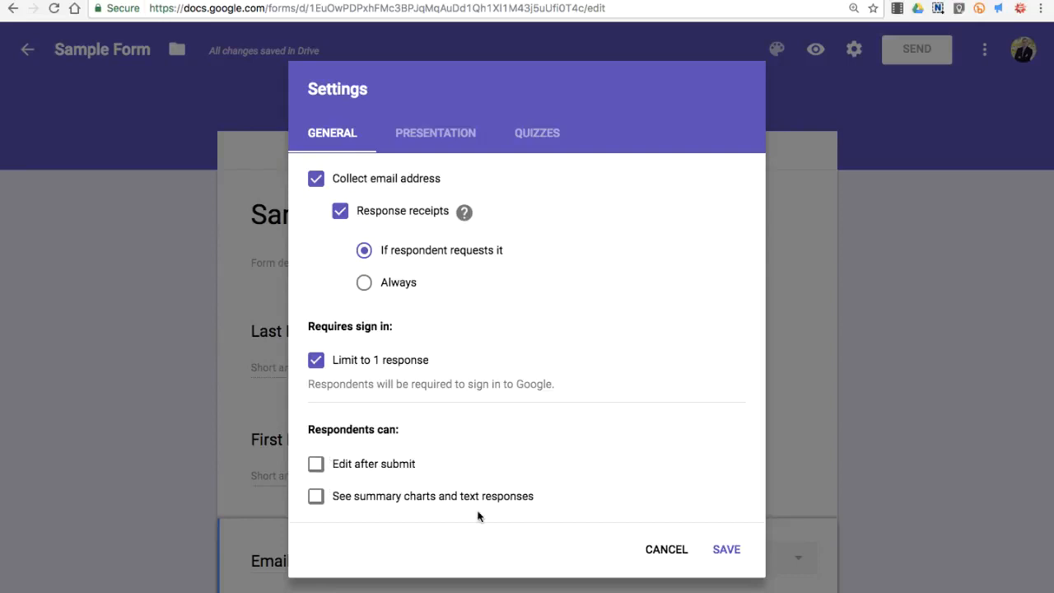
left_click(725, 548)
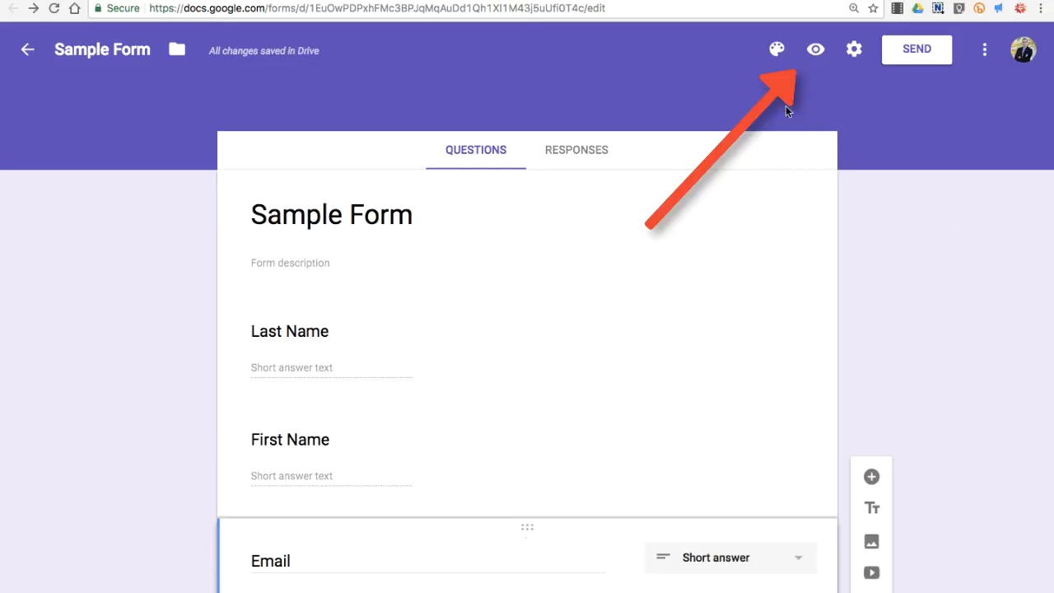
left_click(815, 48)
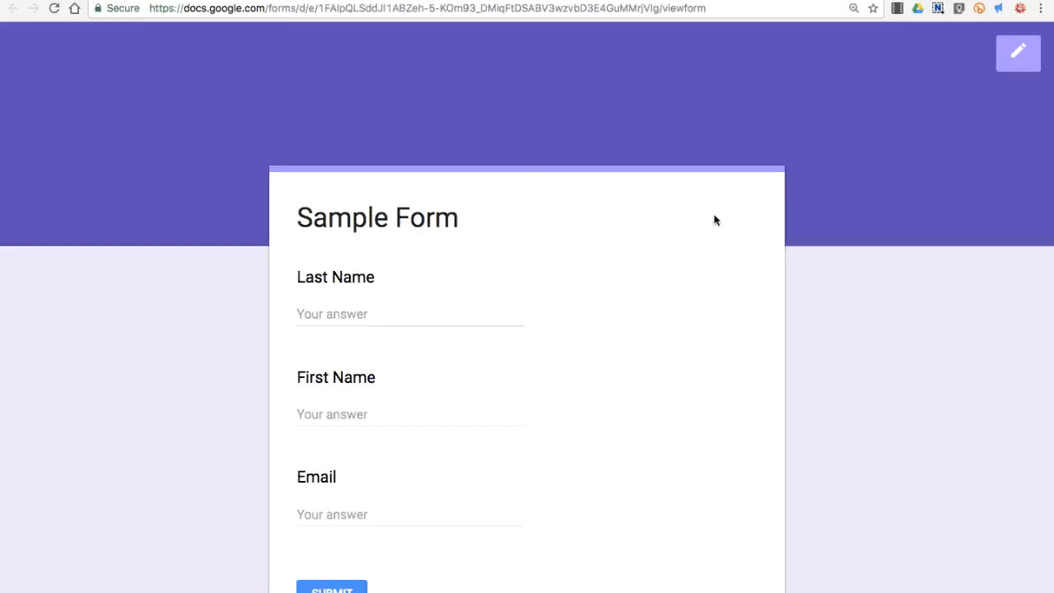
mouse_move(772, 247)
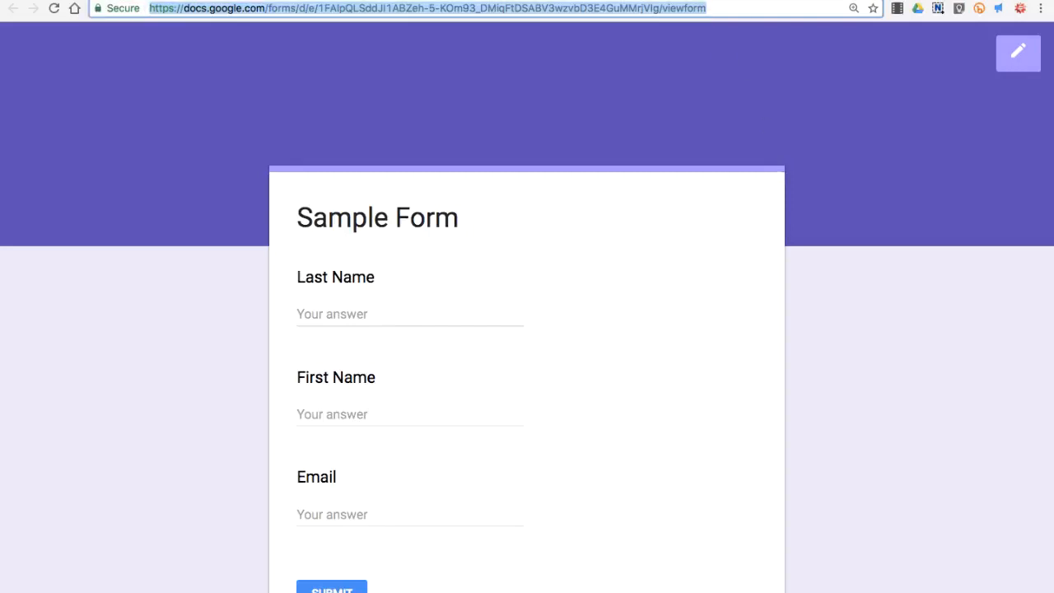
left_click(1017, 51)
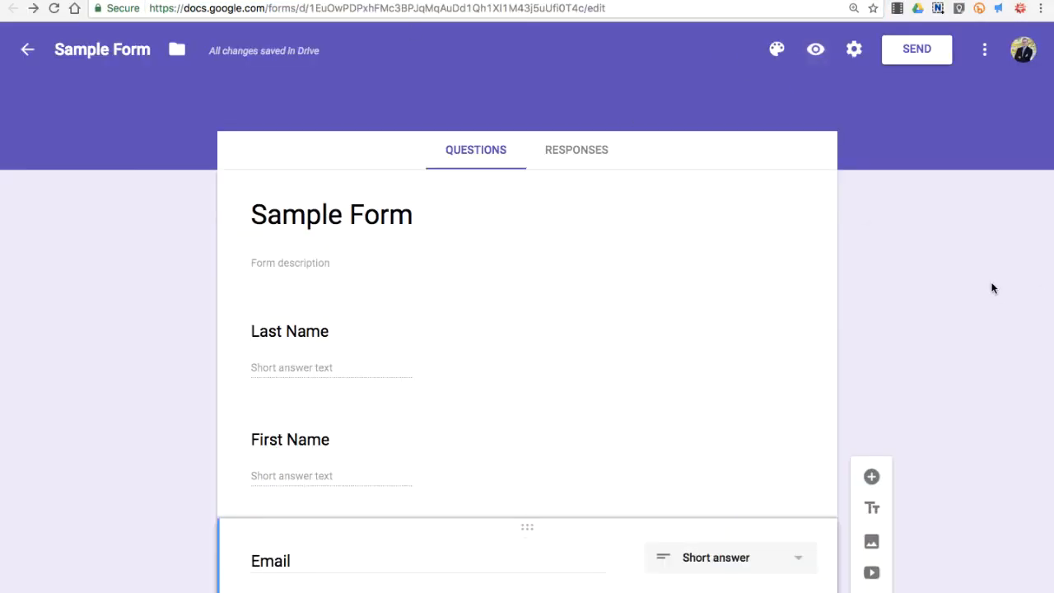
- Copy a shortened goo.gl share link for Sample Form from the Send dialog
left_click(916, 49)
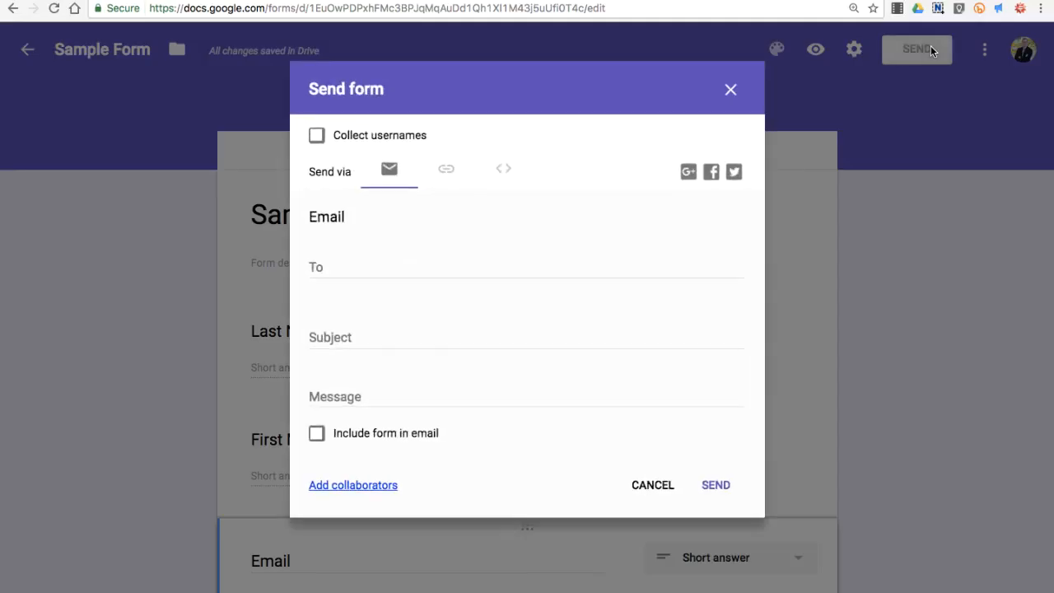
mouse_move(675, 295)
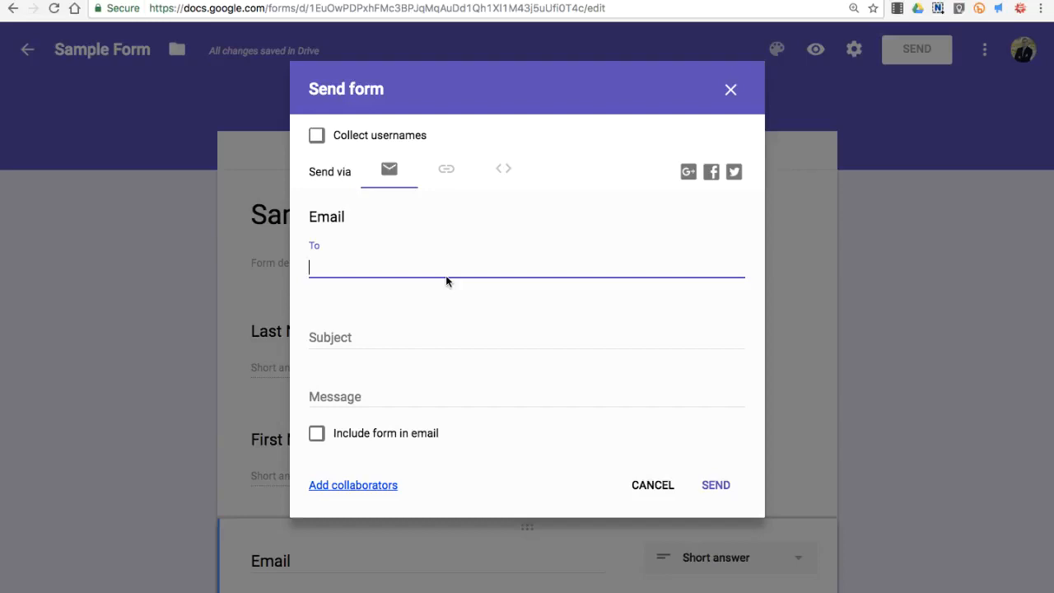
mouse_move(446, 172)
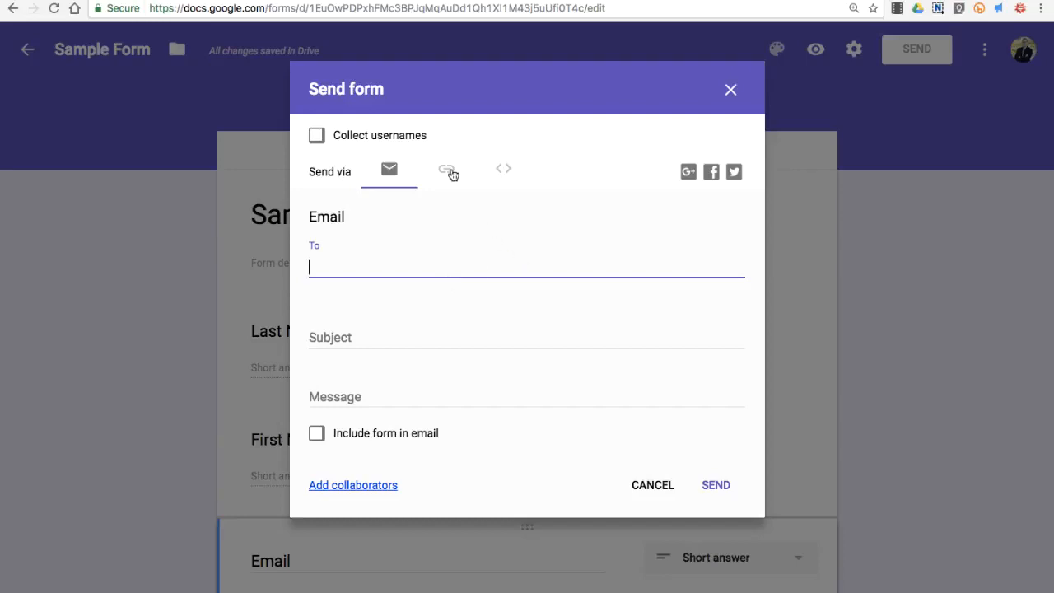
left_click(446, 169)
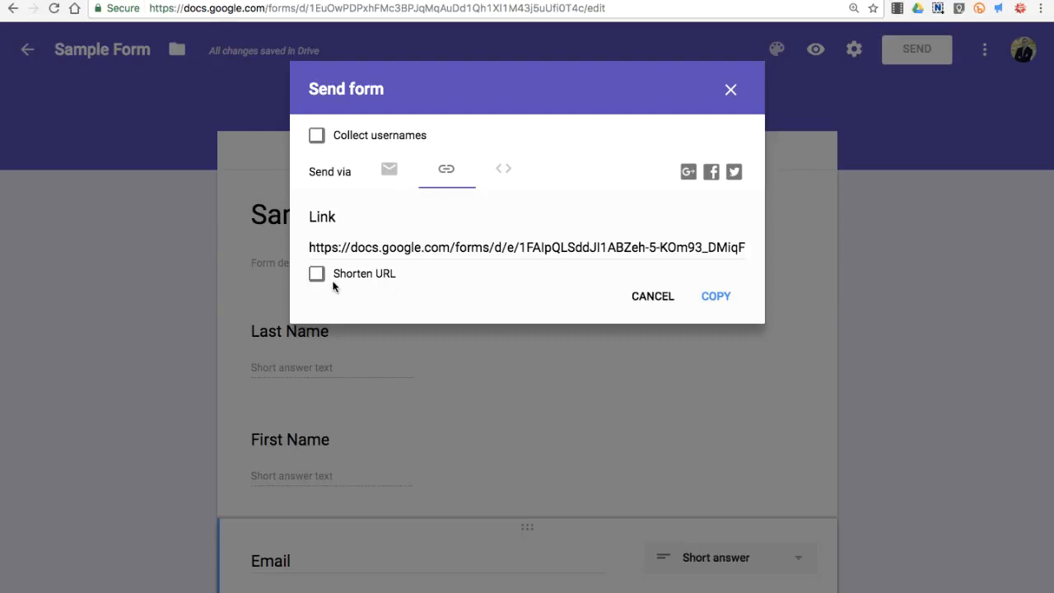
left_click(316, 272)
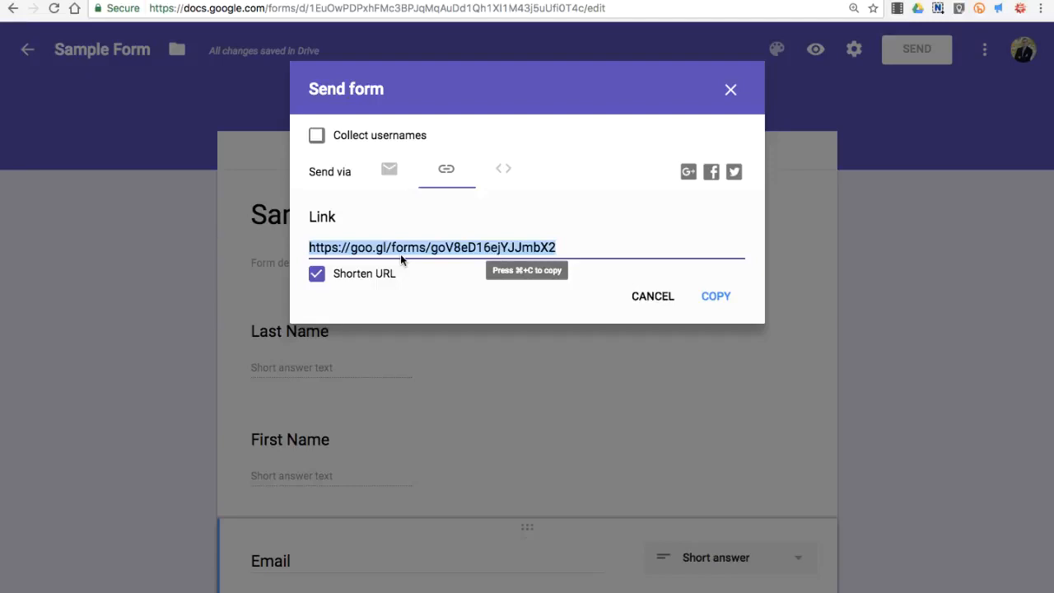
left_click(731, 89)
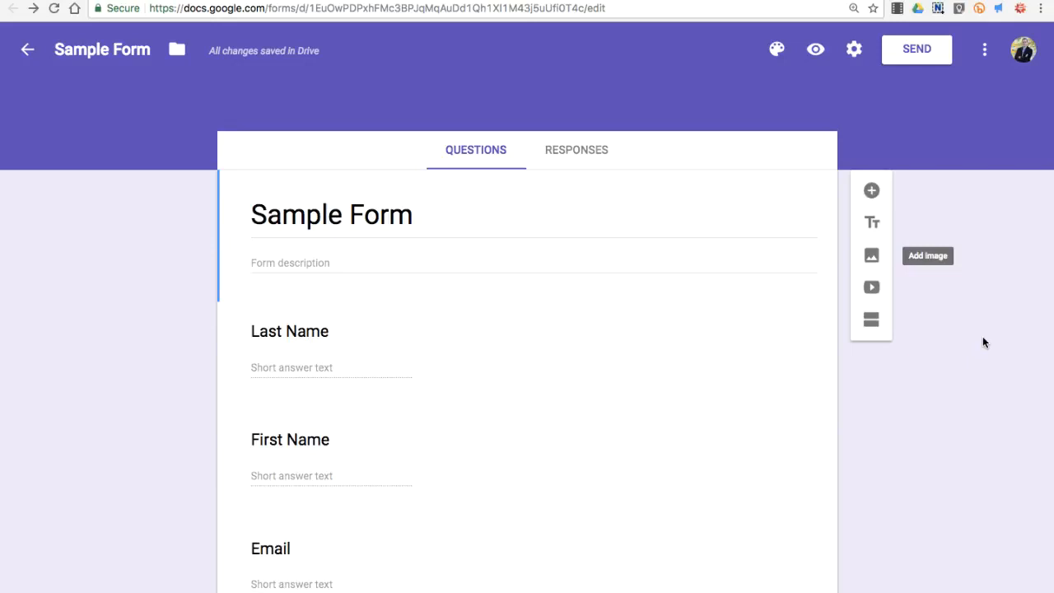
mouse_move(753, 162)
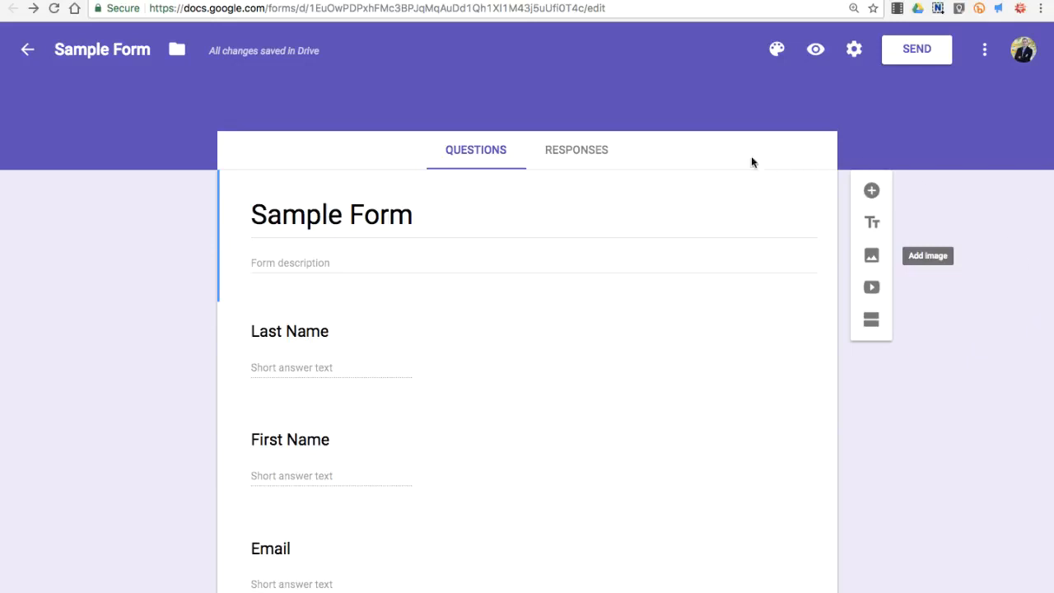
- Open the Responses tab and choose a spreadsheet destination, defaulting to Sample Form (Responses)
left_click(577, 149)
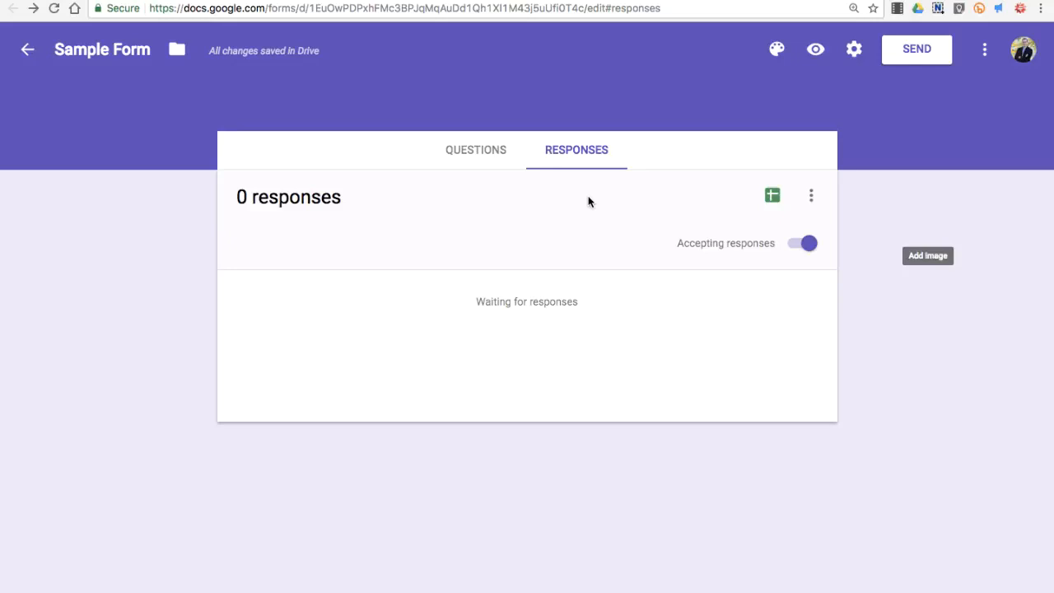
mouse_move(593, 200)
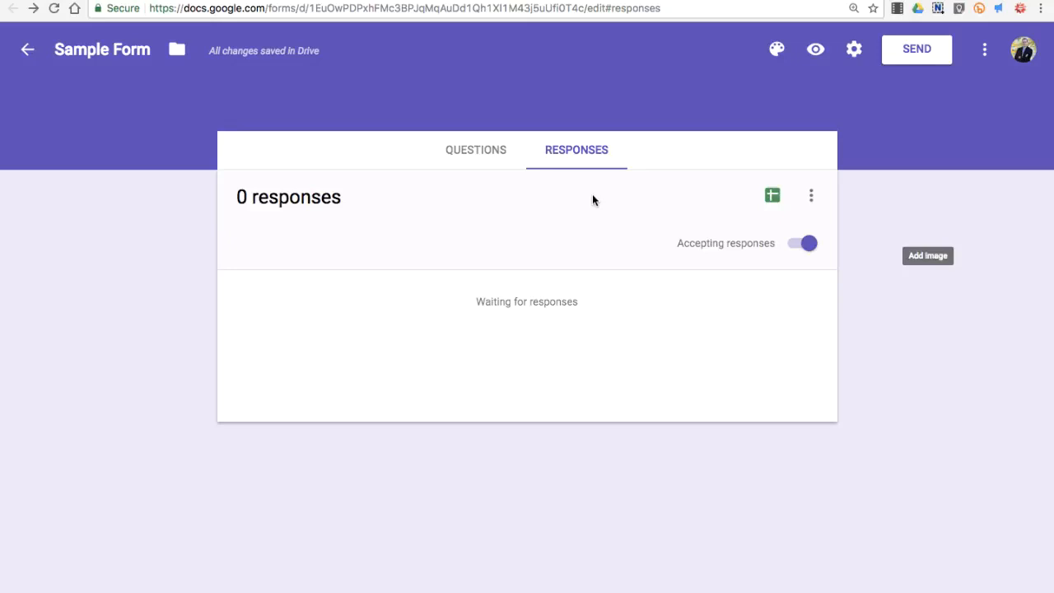
mouse_move(773, 195)
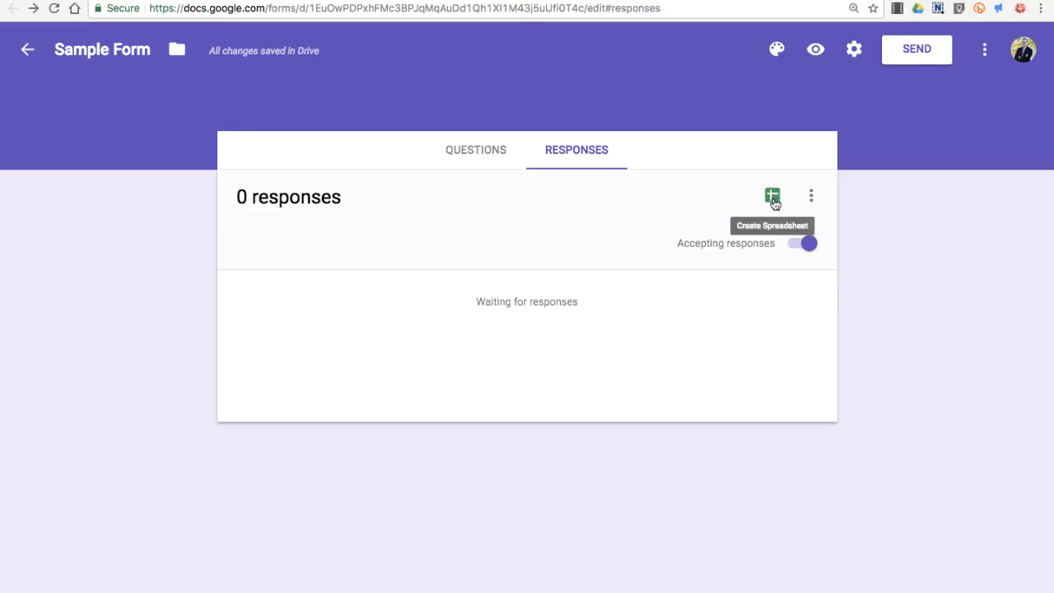
left_click(772, 196)
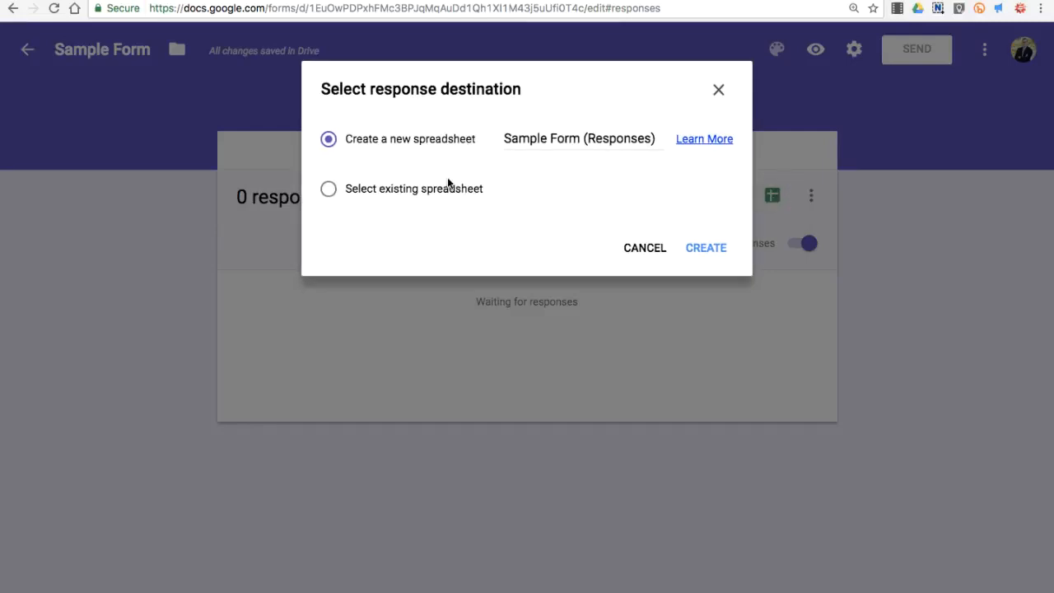
mouse_move(356, 192)
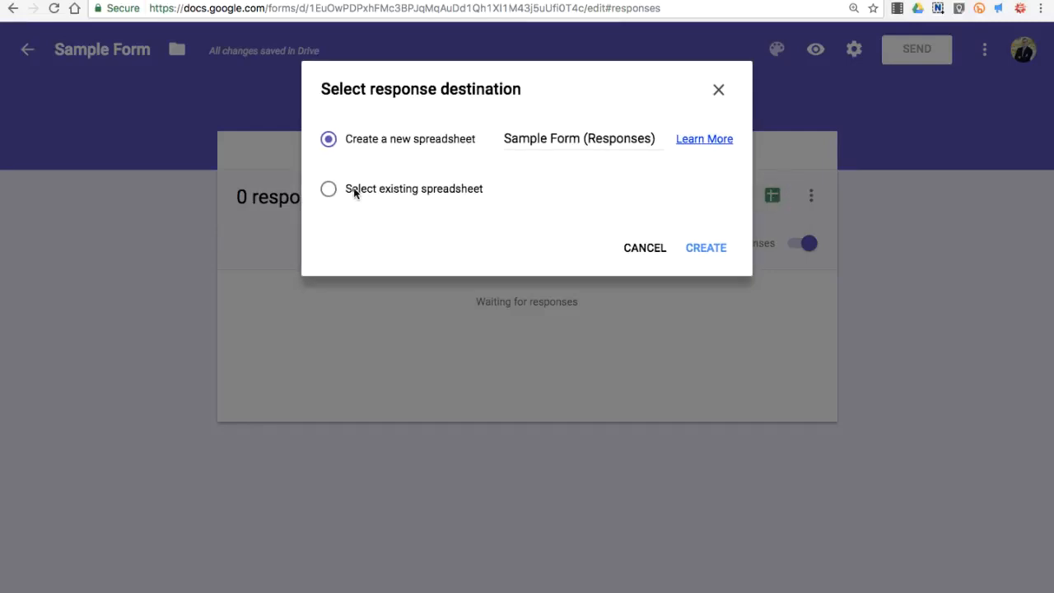